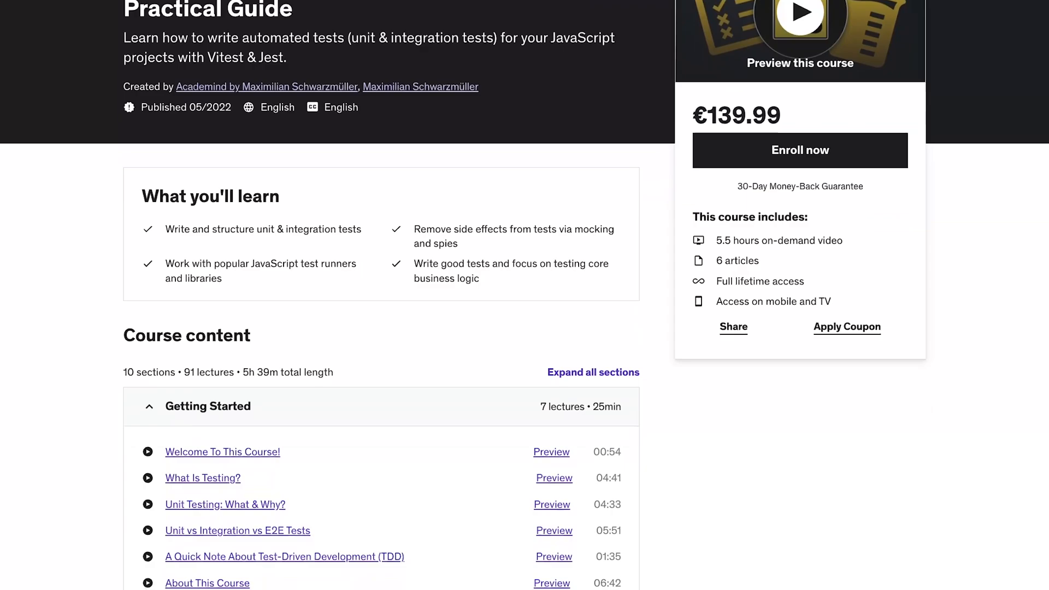
Scroll the Udemy course content down through Getting Started, Setup and Testing Basics lectures
scroll("down", 3)
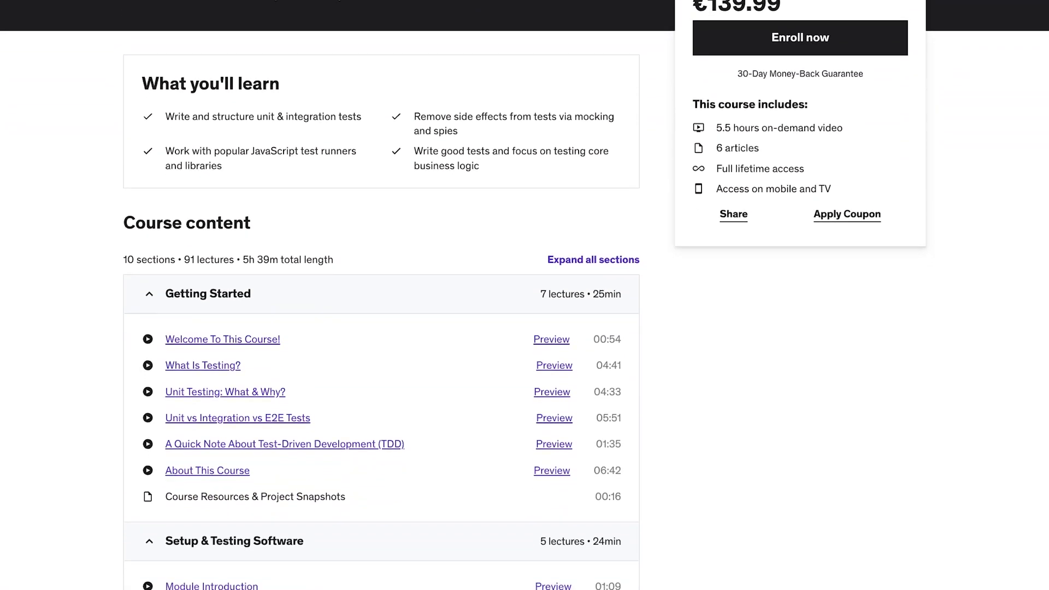
scroll("down", 3)
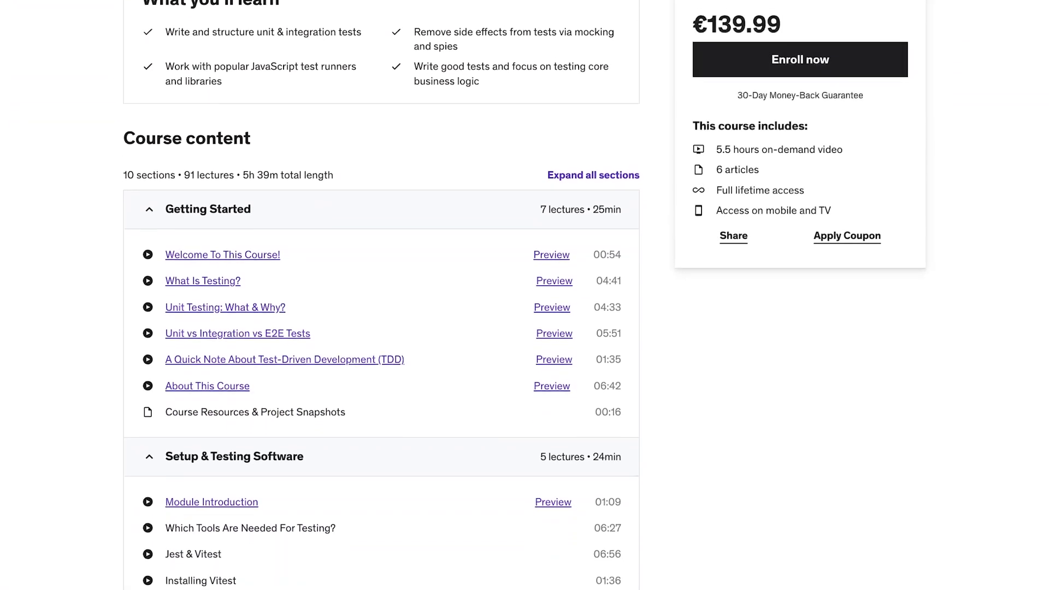
scroll("down", 3)
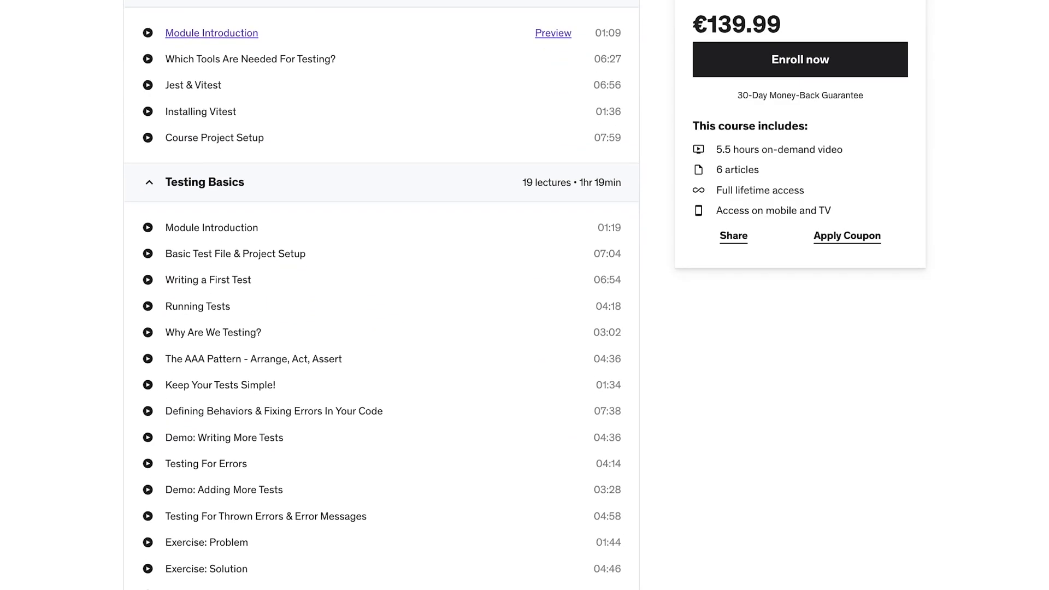
scroll("down", 3)
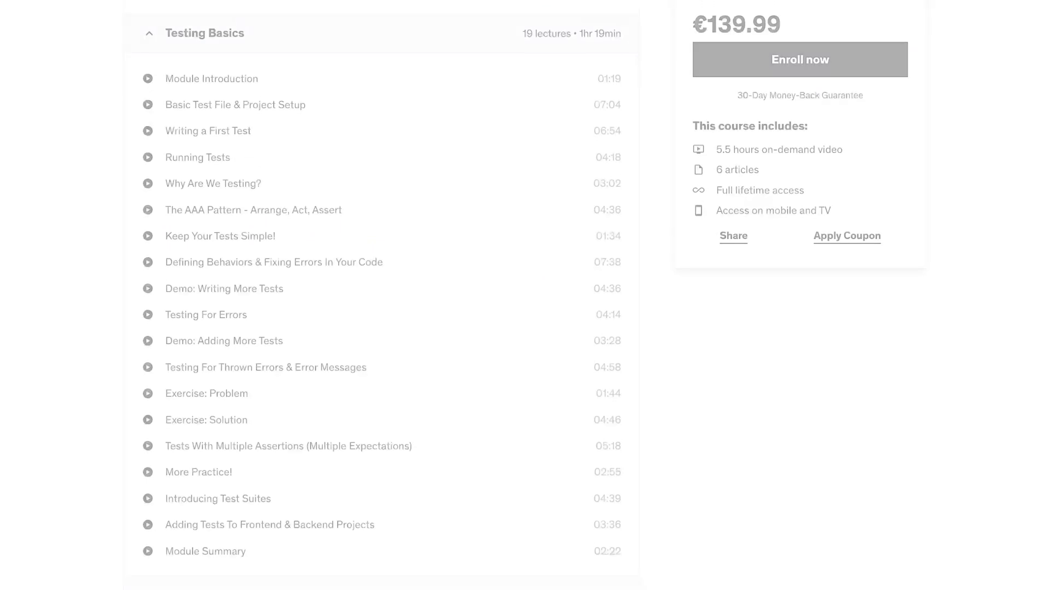
scroll("down", 3)
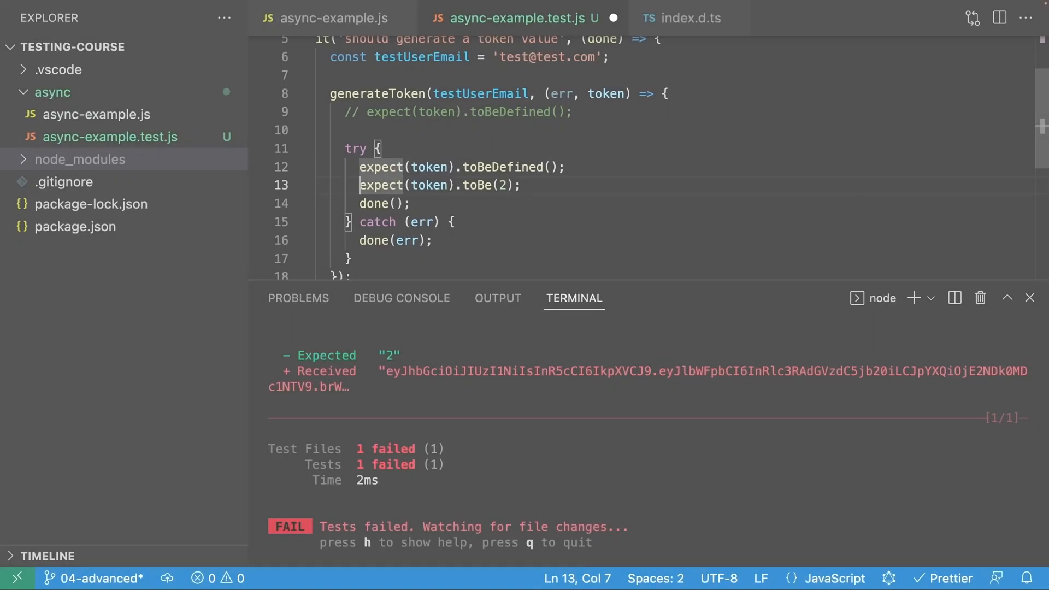
Comment out the `expect(token).toBe(2)` line in async-example.test.js and save the file
key("ctrl+/")
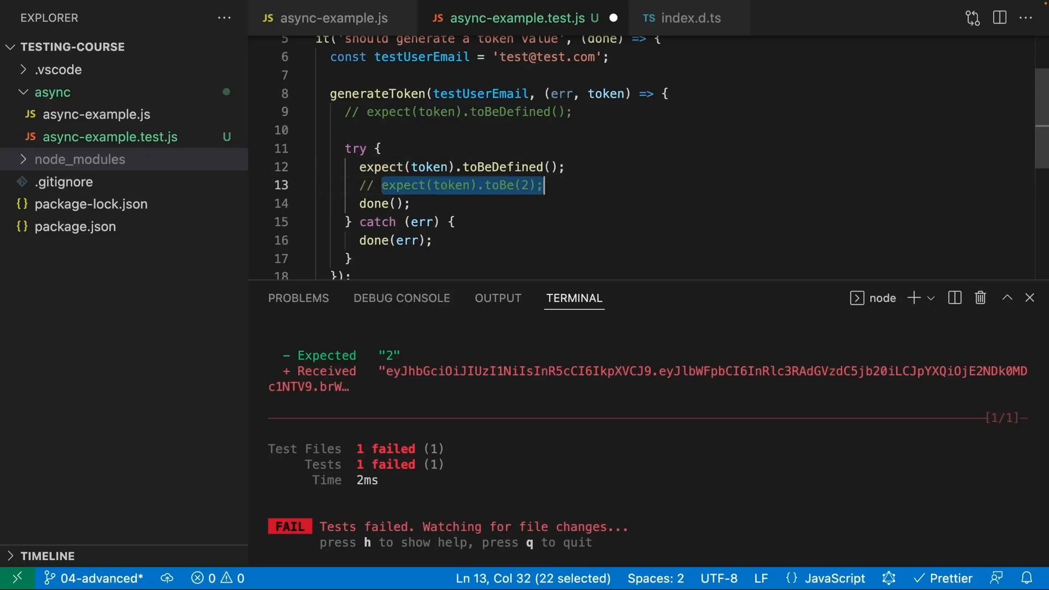
key("ctrl+s")
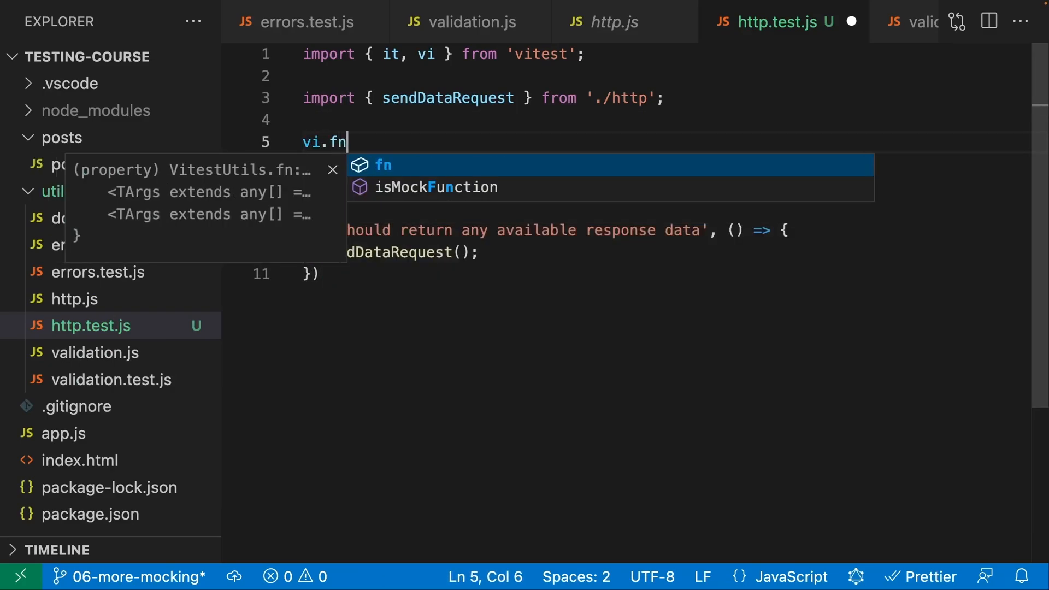
Begin a `const testFe...` declaration in http.test.js for the Vitest mock setup
type("const testFe")
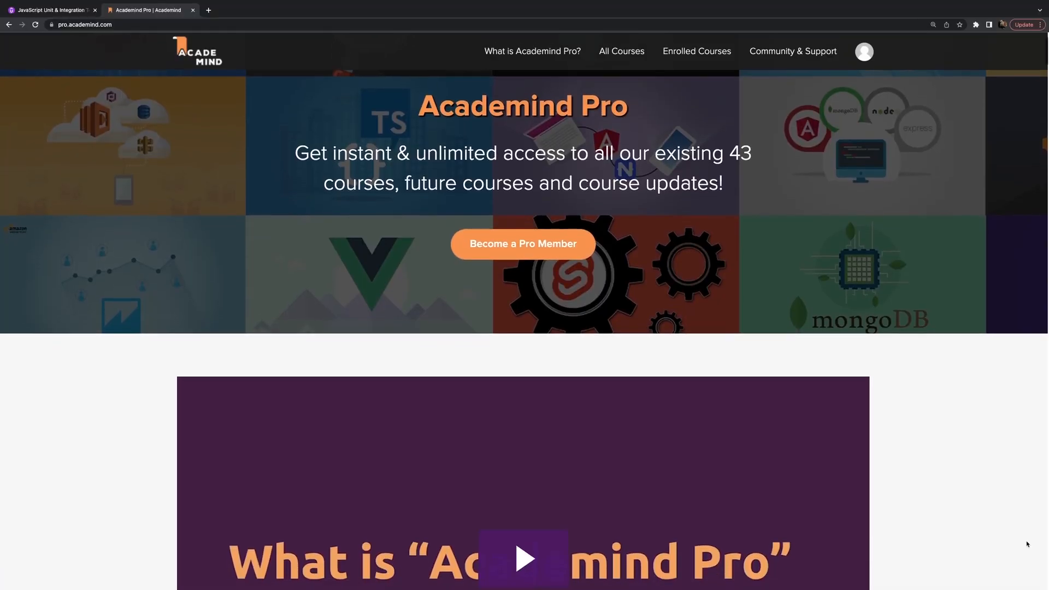
Scroll the Academind Pro homepage past the intro video to the membership benefits list
scroll("down", 3)
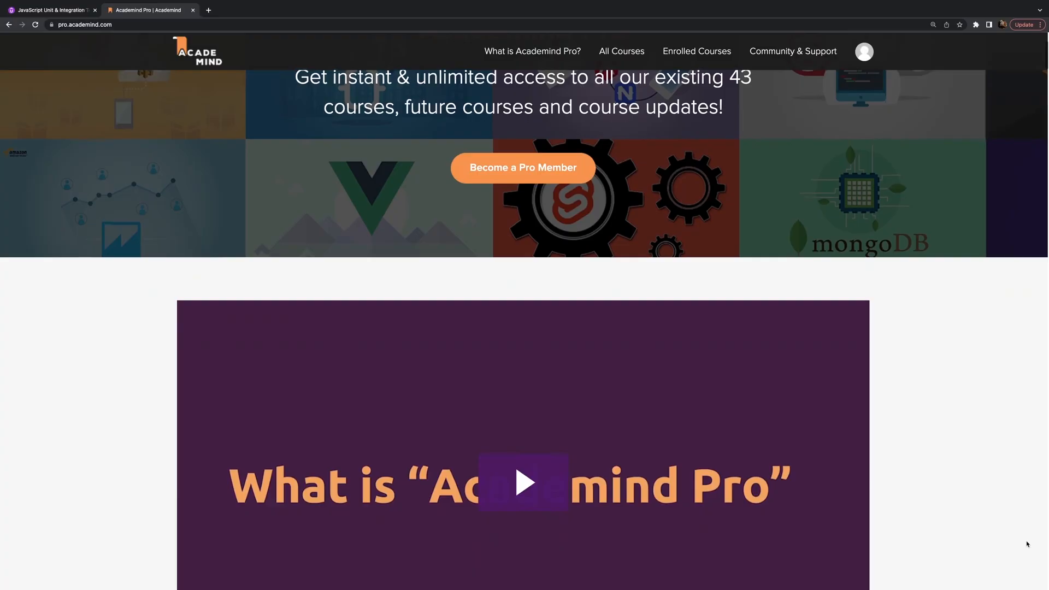
scroll("down", 3)
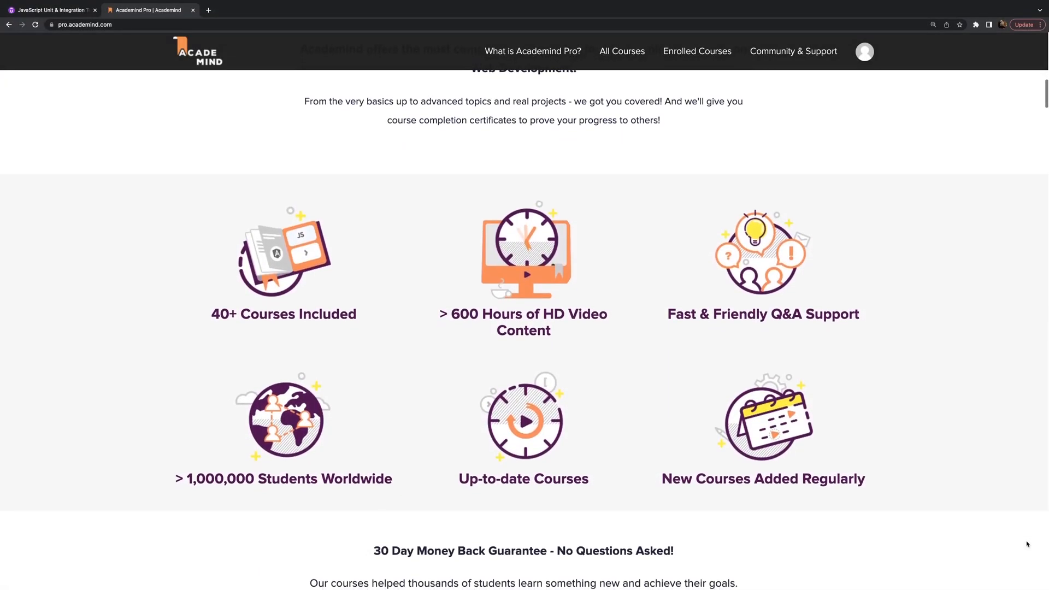
scroll("down", 3)
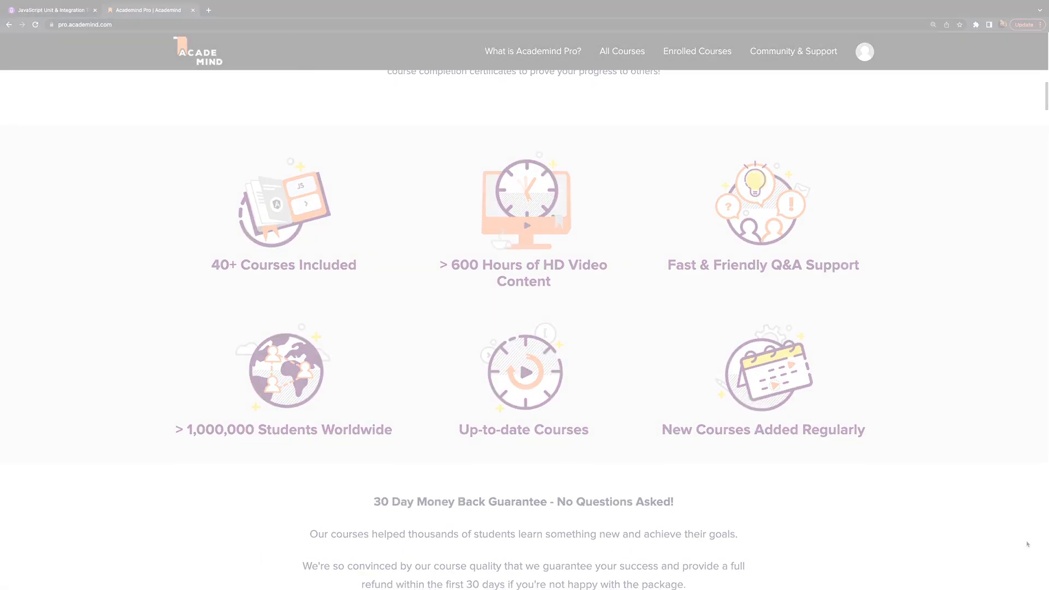